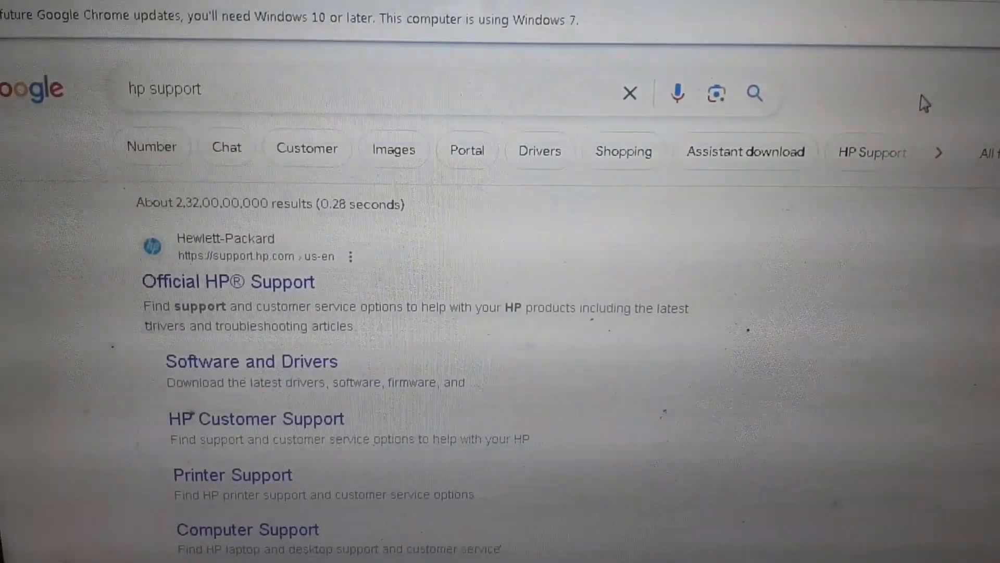
{"action": "scroll", "scroll_direction": "down", "scroll_amount": 3}
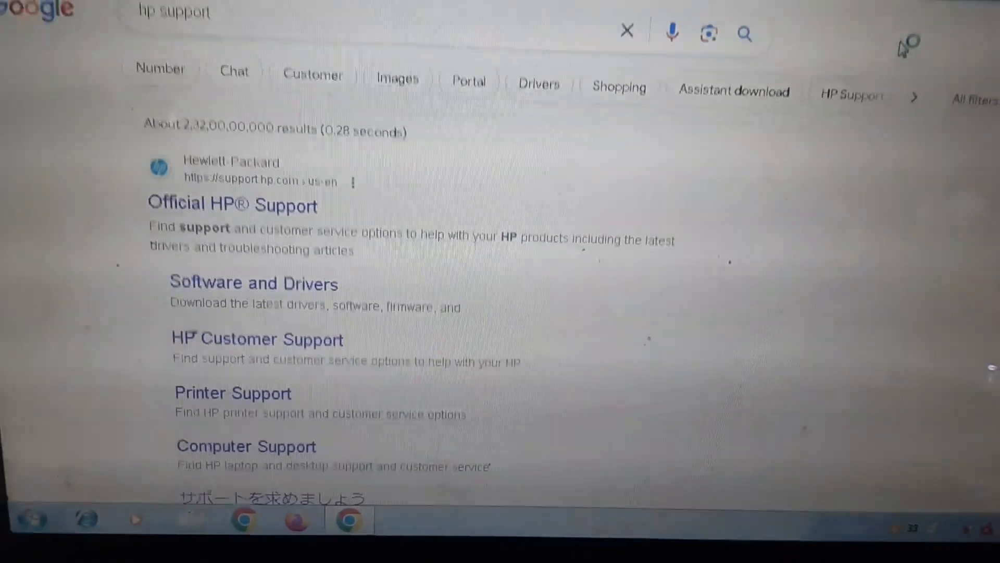
{"action": "left_click", "coordinate": [252, 282]}
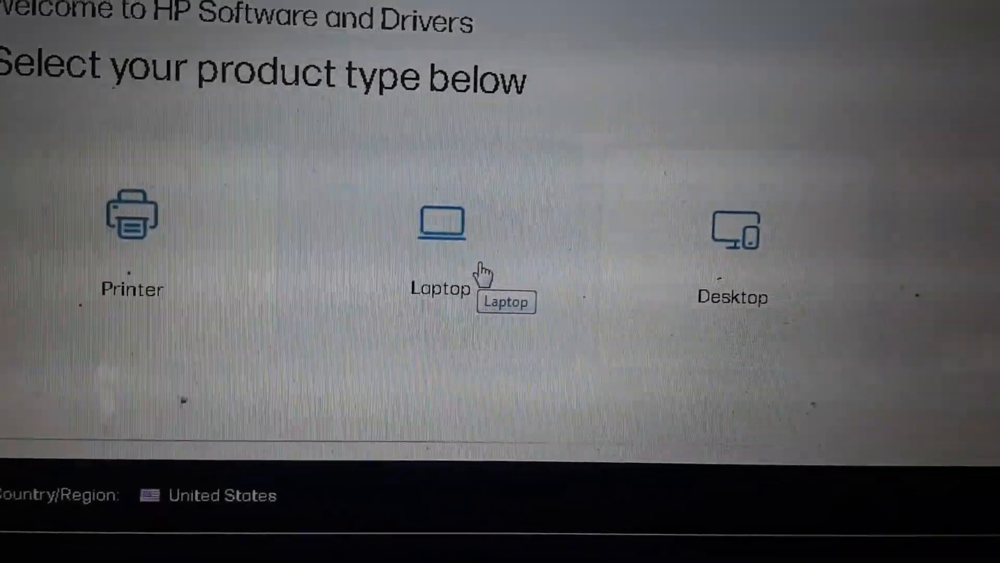
{"action": "scroll", "scroll_direction": "down", "scroll_amount": 3}
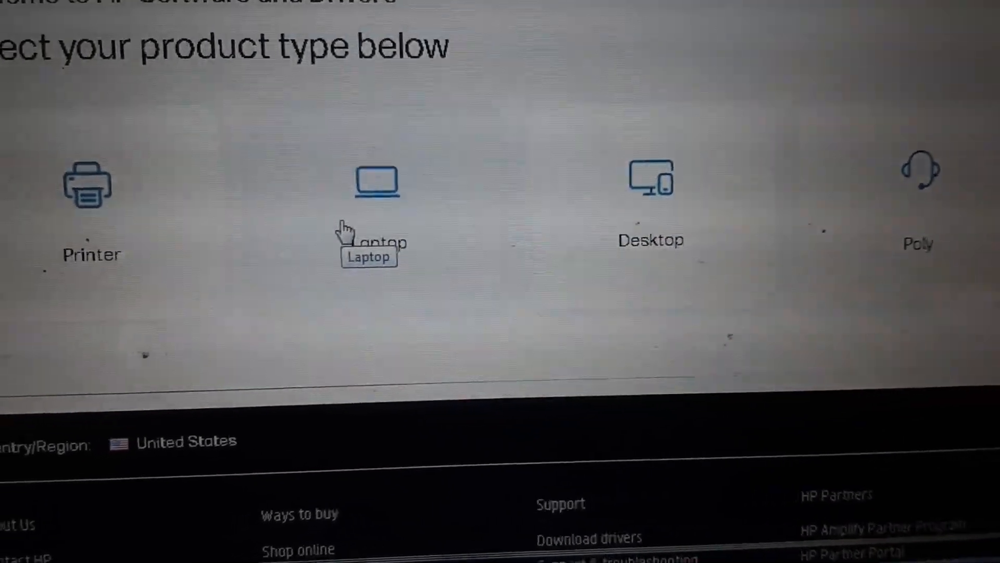
{"action": "left_click", "coordinate": [376, 186]}
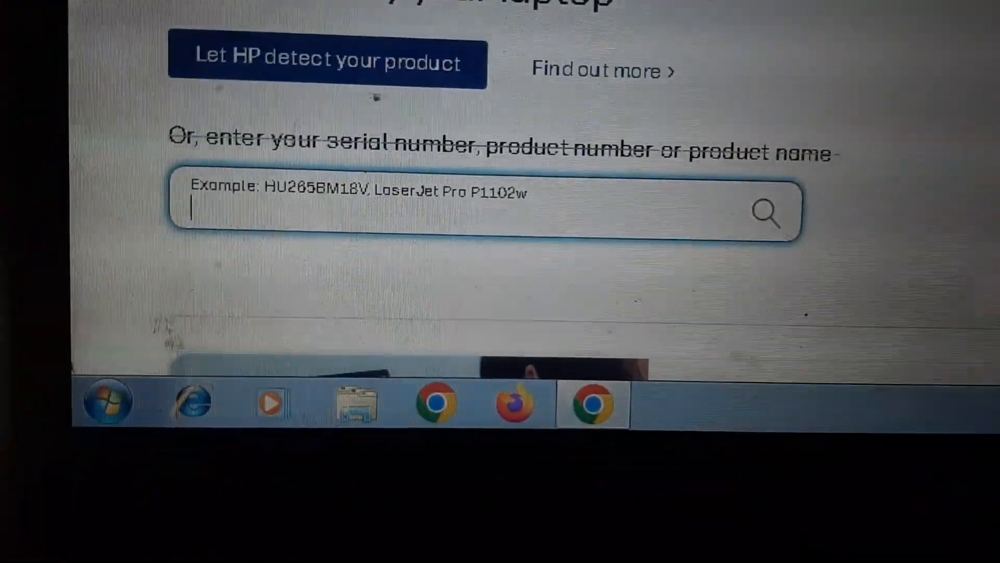
{"action": "type", "text": "cnd1162nt1"}
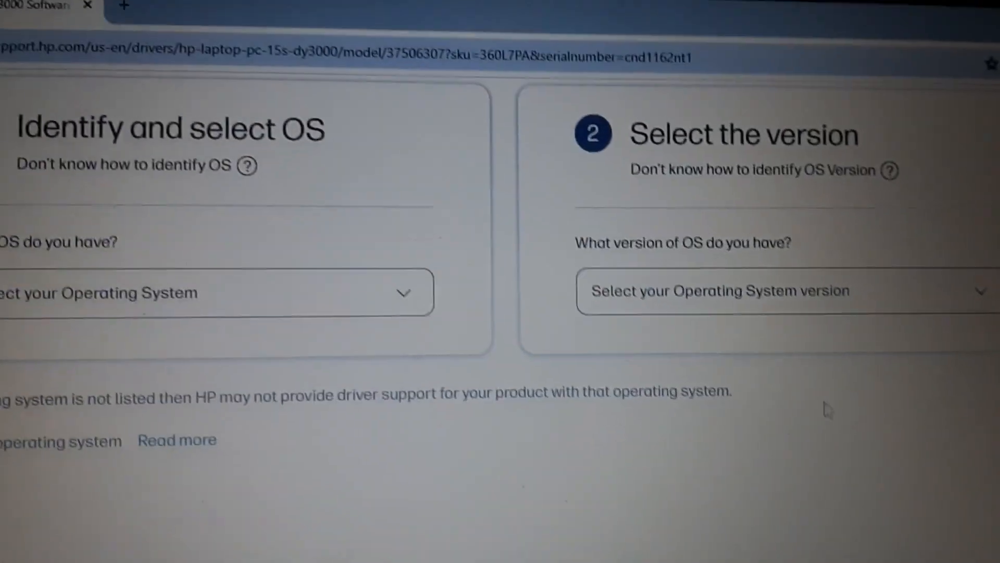
Step: Choose Windows 10 as the operating system and Windows 10 (64-bit) as the version
{"action": "left_click", "coordinate": [217, 292]}
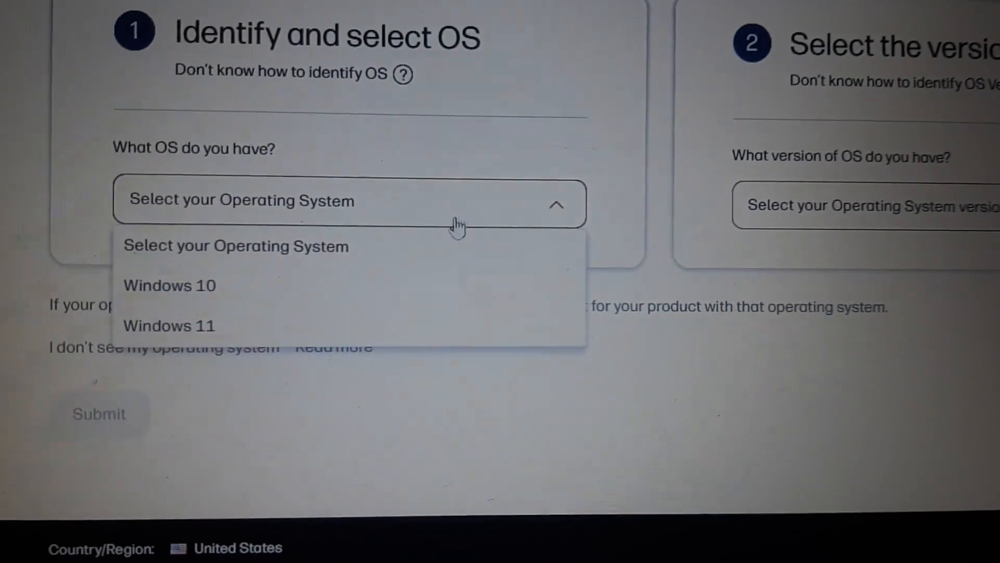
{"action": "left_click", "coordinate": [168, 286]}
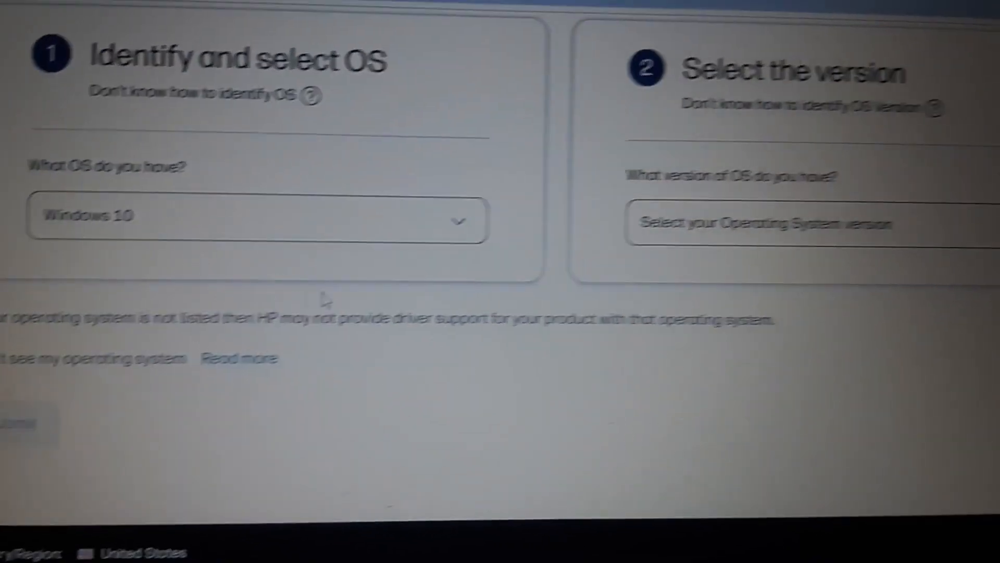
{"action": "left_click", "coordinate": [759, 223]}
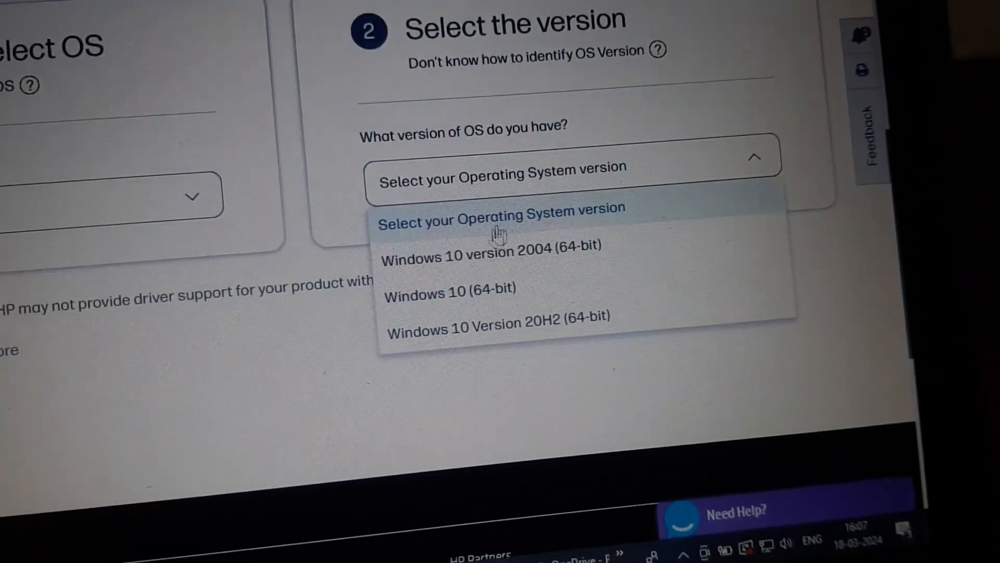
{"action": "left_click", "coordinate": [444, 289]}
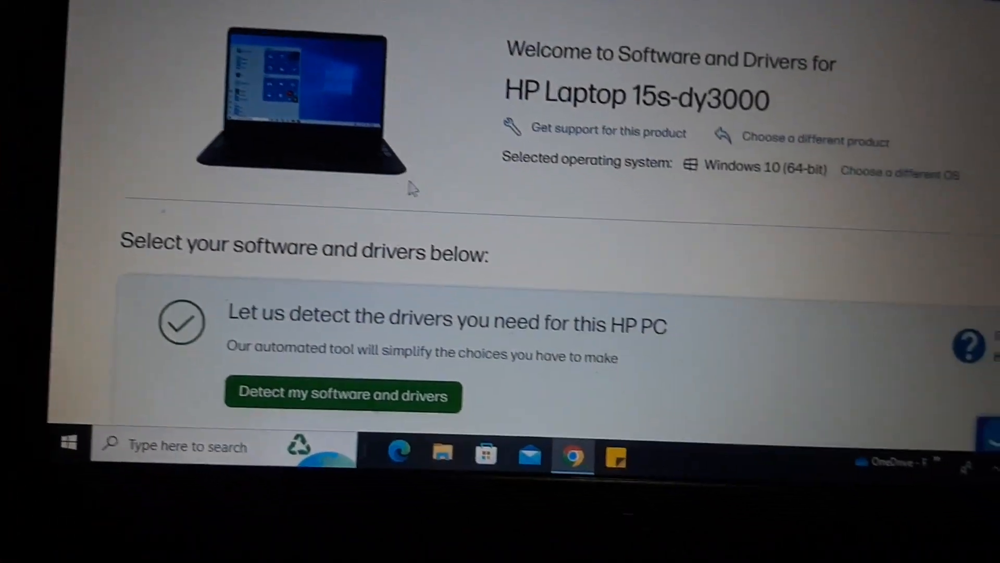
Step: Download the Intel Rapid Storage Technology Tiger Lake driver sp136624 from Driver-Storage
{"action": "scroll", "scroll_direction": "down", "scroll_amount": 3}
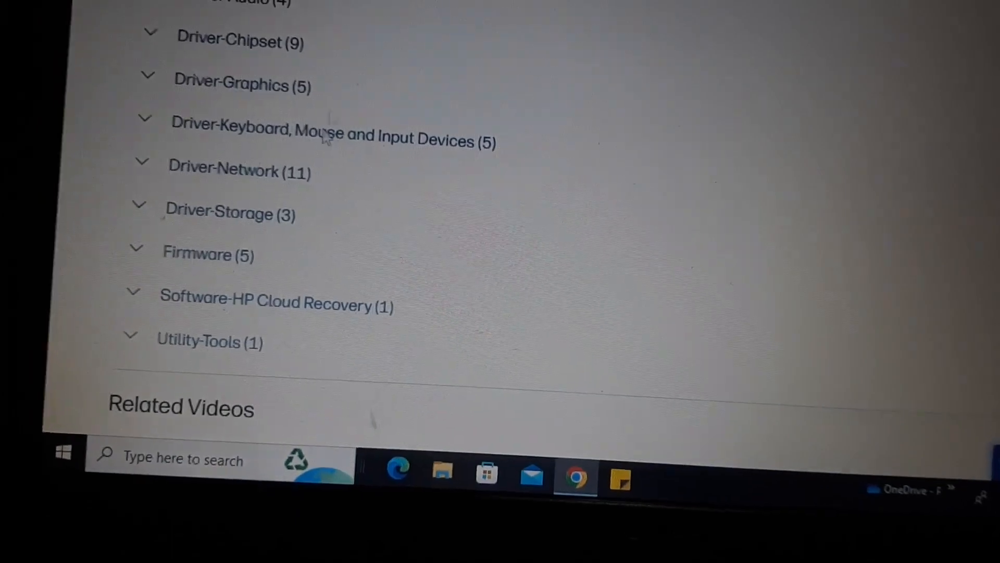
{"action": "scroll", "scroll_direction": "up", "scroll_amount": 3}
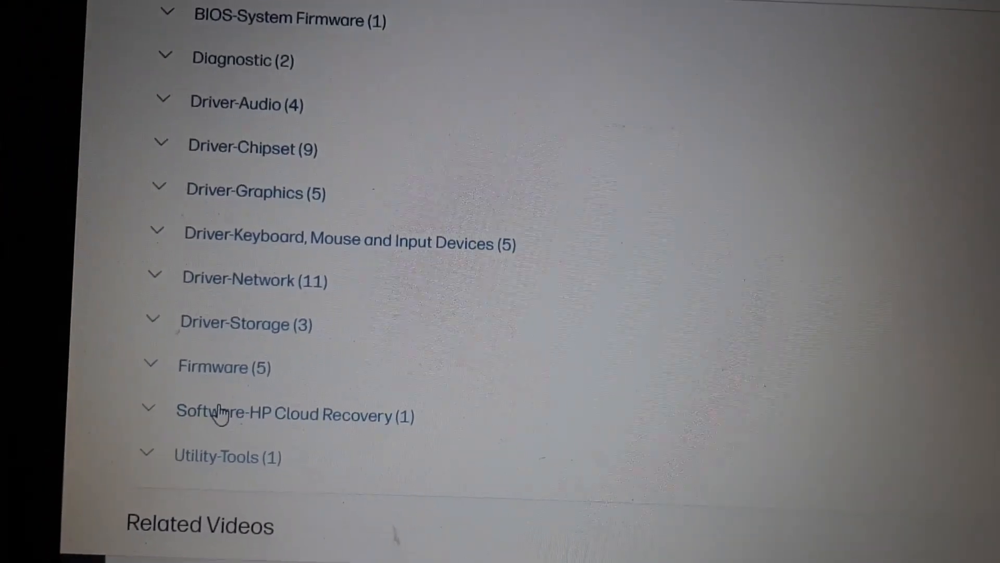
{"action": "scroll", "scroll_direction": "down", "scroll_amount": 3}
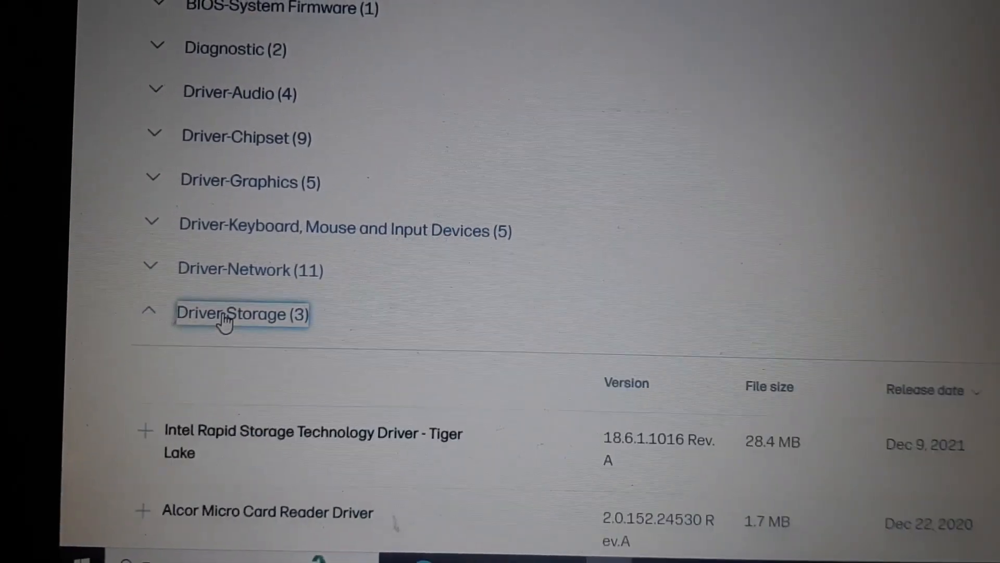
{"action": "scroll", "scroll_direction": "down", "scroll_amount": 3}
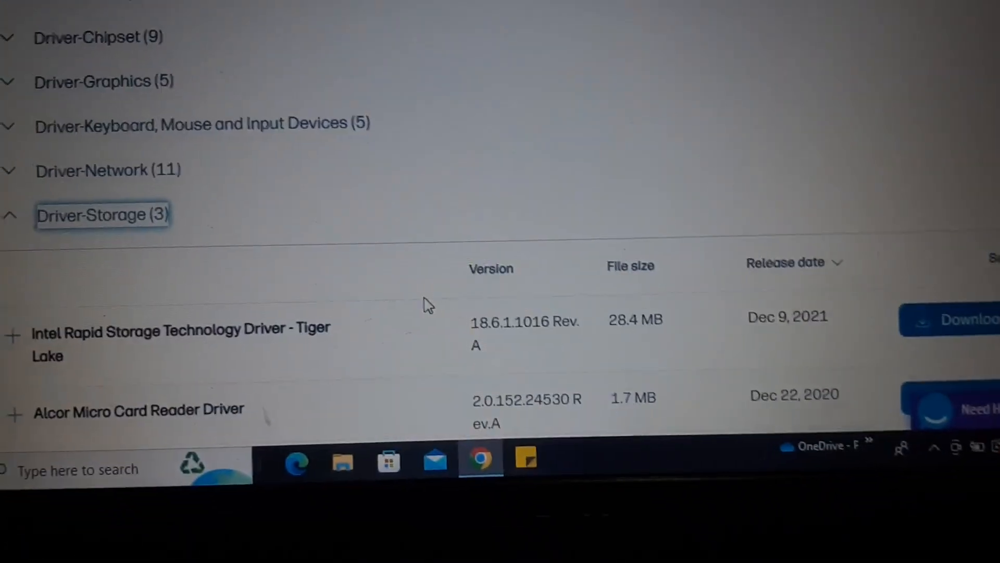
{"action": "scroll", "scroll_direction": "down", "scroll_amount": 3}
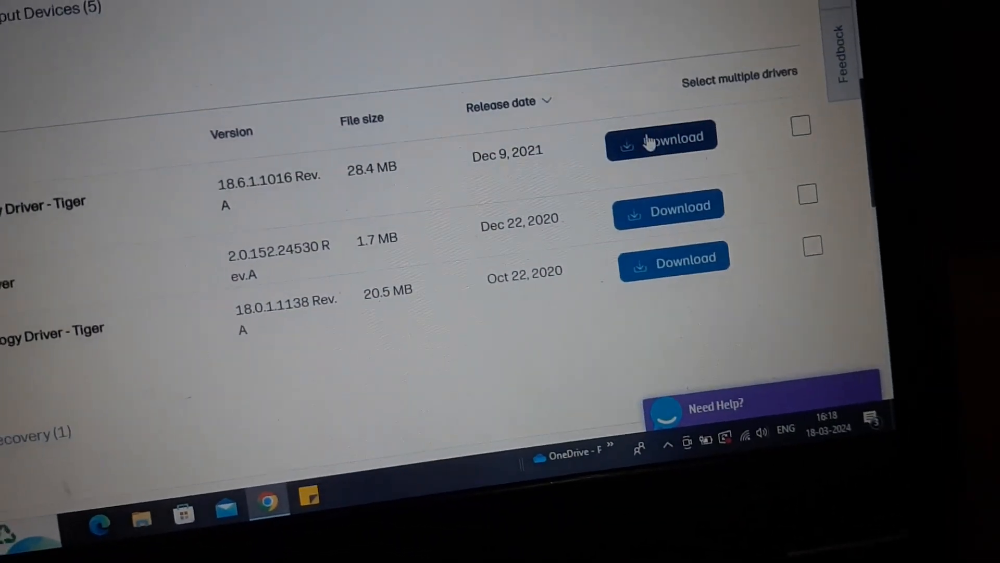
{"action": "left_click", "coordinate": [662, 137]}
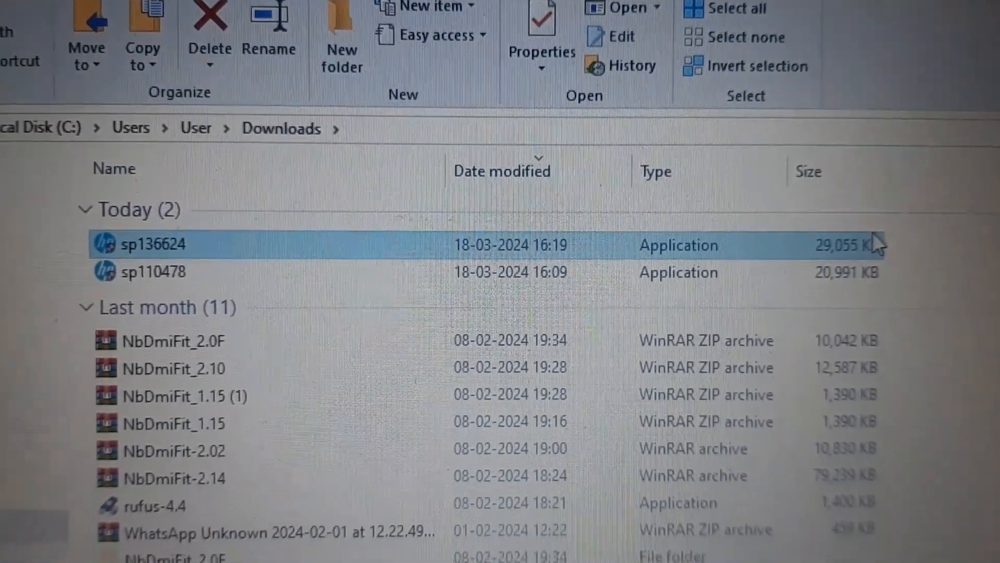
Step: Copy the selected installers sp136624 and sp110478 from Downloads
{"action": "scroll", "scroll_direction": "down", "scroll_amount": 3}
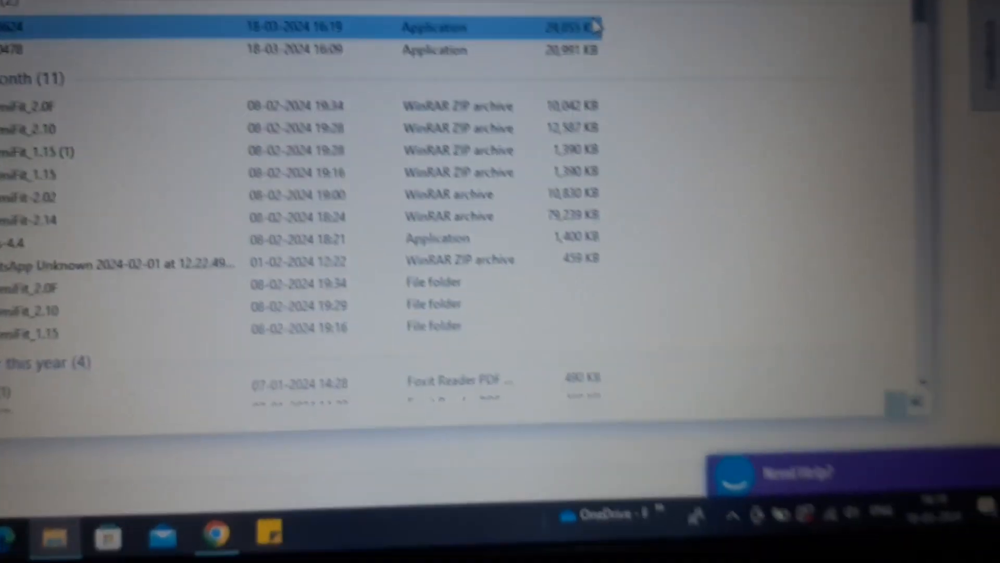
{"action": "scroll", "scroll_direction": "down", "scroll_amount": 3}
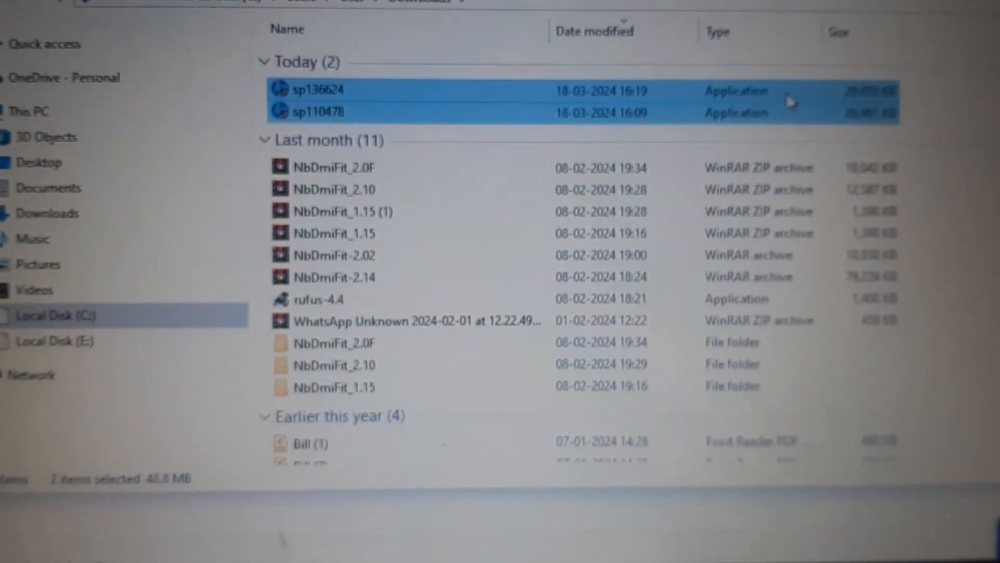
{"action": "right_click", "coordinate": [791, 103]}
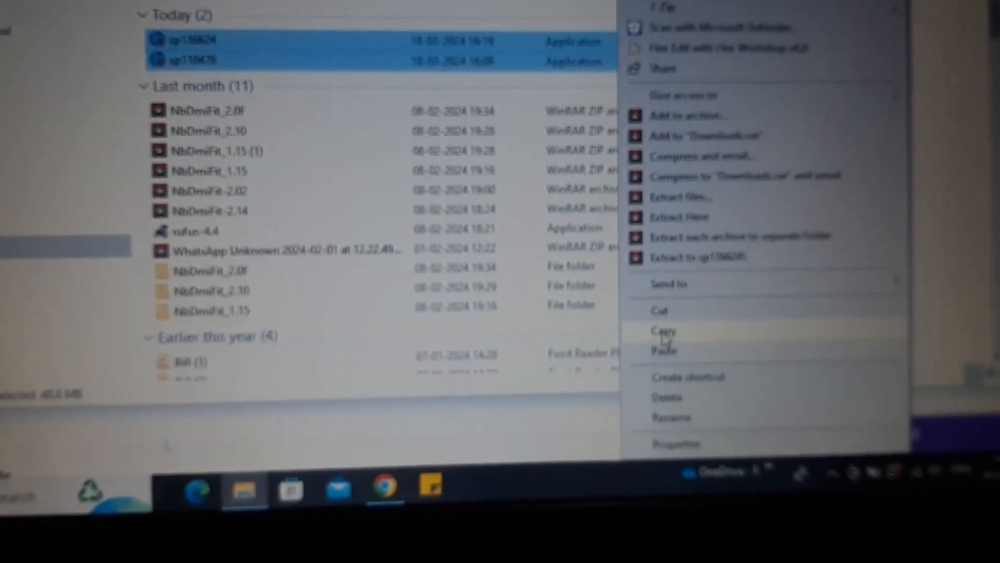
{"action": "scroll", "scroll_direction": "down", "scroll_amount": 3}
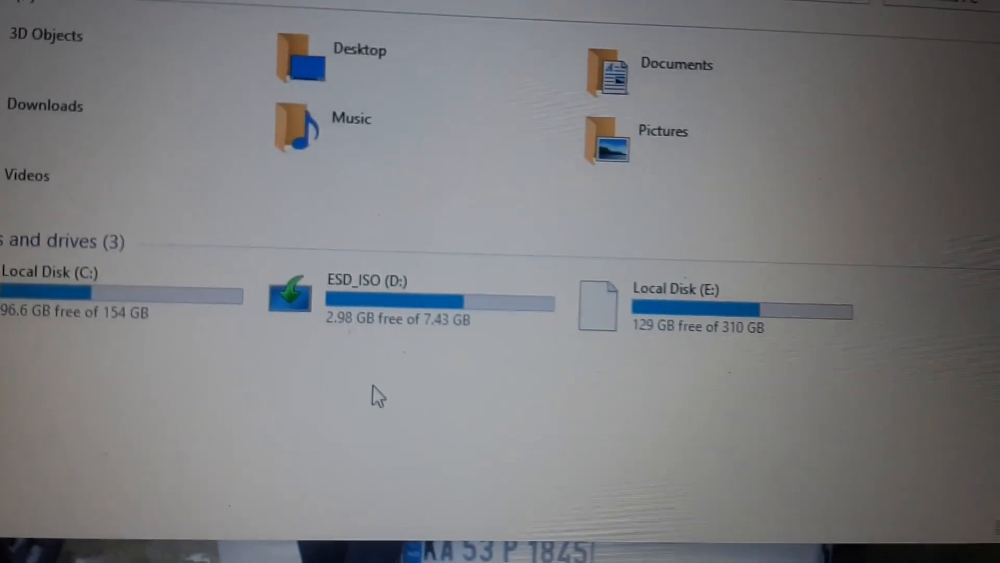
Step: Paste both installers into New folder on ESD_ISO (D:) and extract them there with 7-Zip
{"action": "double_click", "coordinate": [368, 280]}
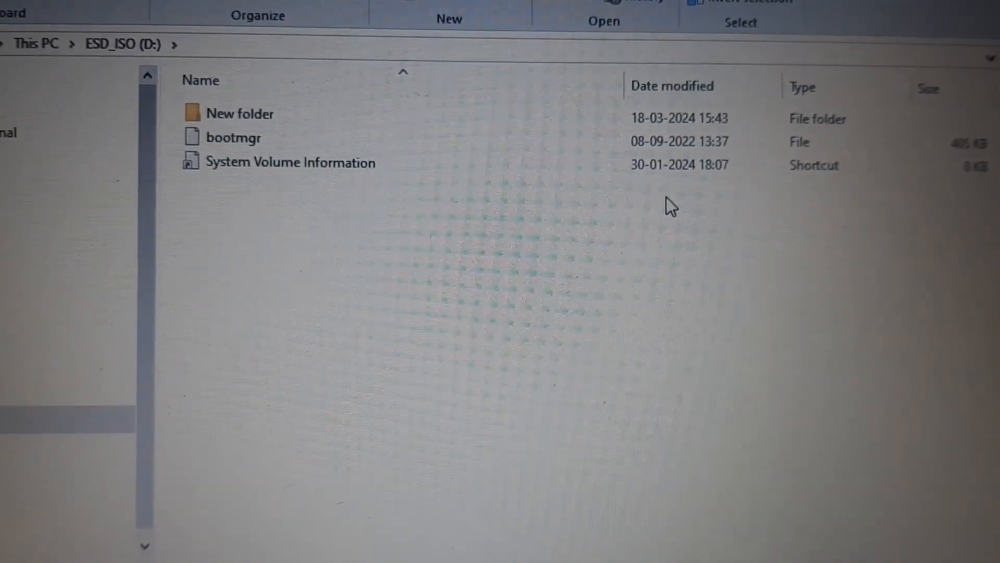
{"action": "left_click", "coordinate": [249, 152]}
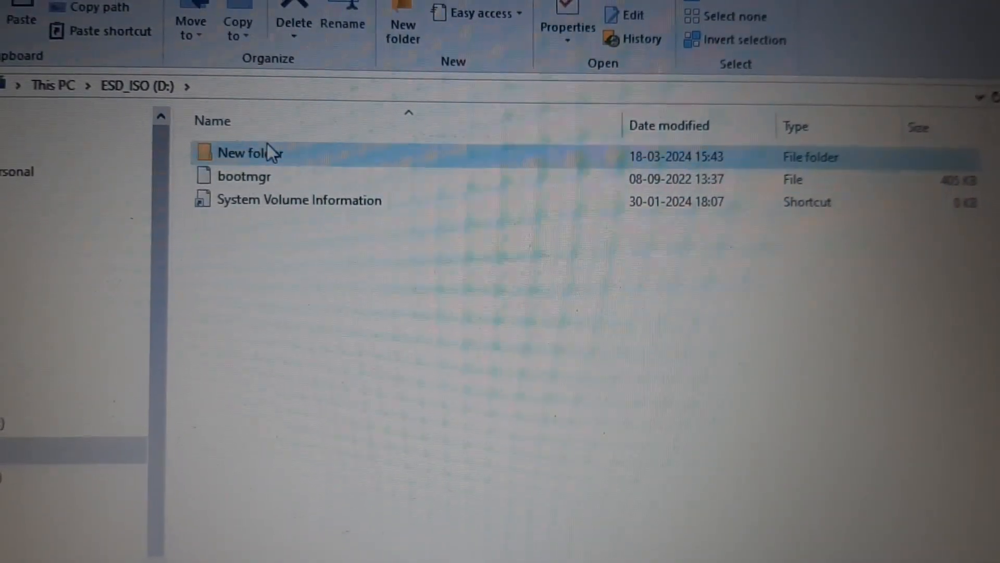
{"action": "double_click", "coordinate": [249, 153]}
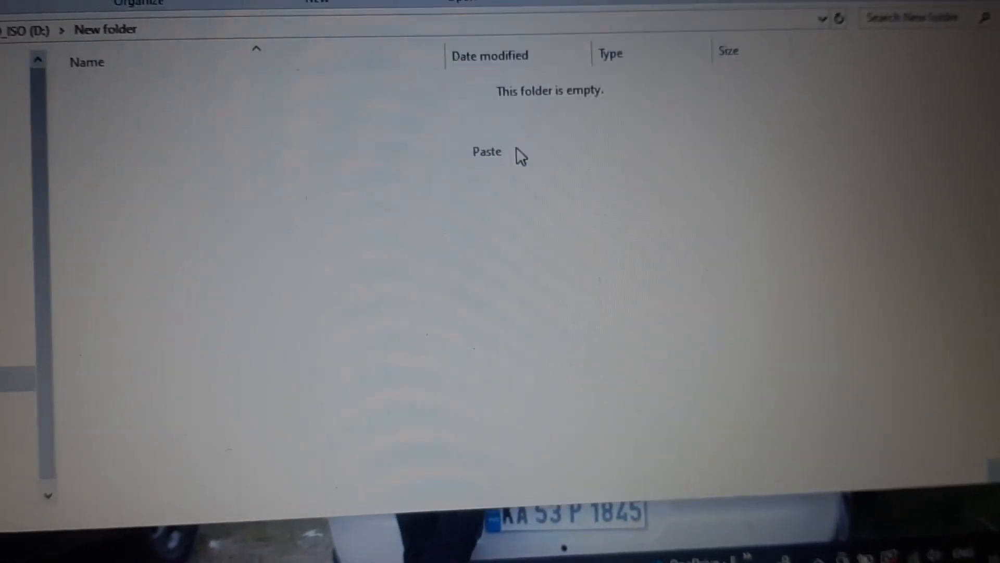
{"action": "left_click", "coordinate": [487, 152]}
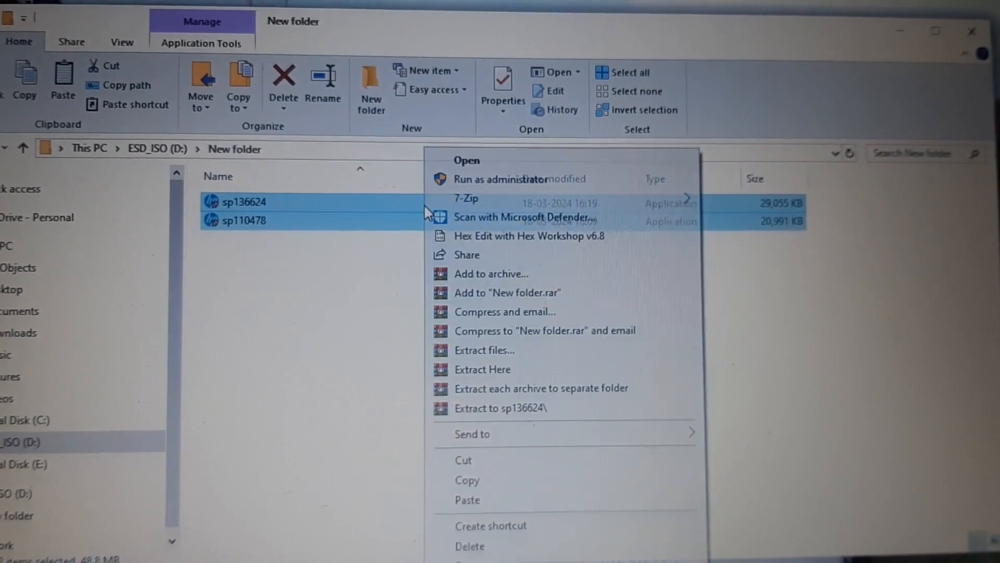
{"action": "mouse_move", "coordinate": [466, 198]}
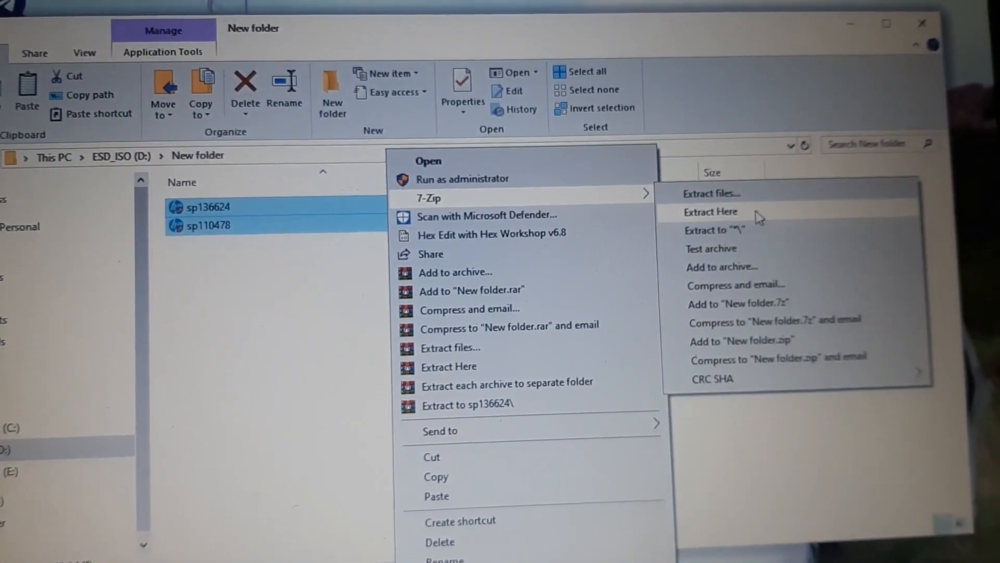
{"action": "left_click", "coordinate": [710, 211]}
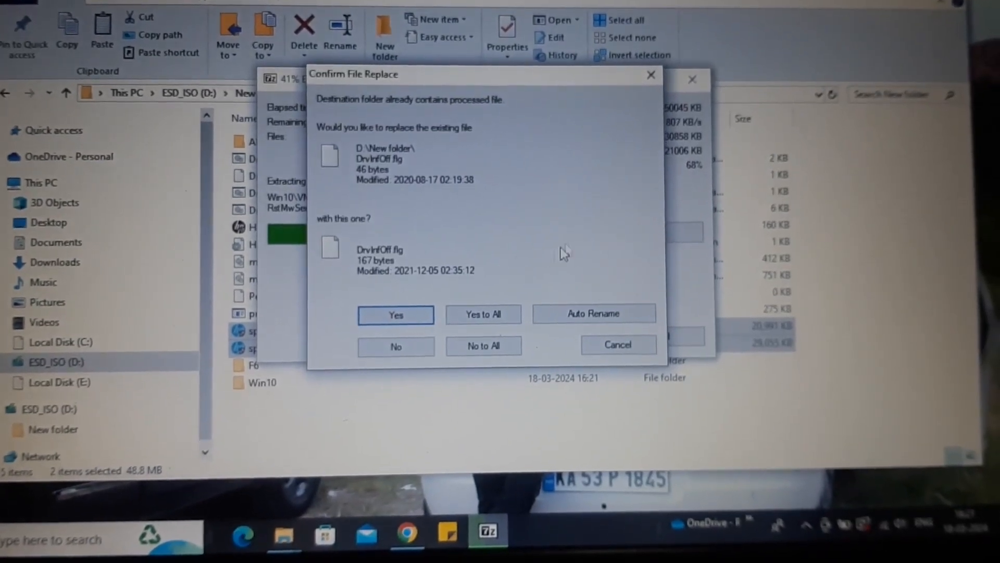
{"action": "left_click", "coordinate": [396, 313]}
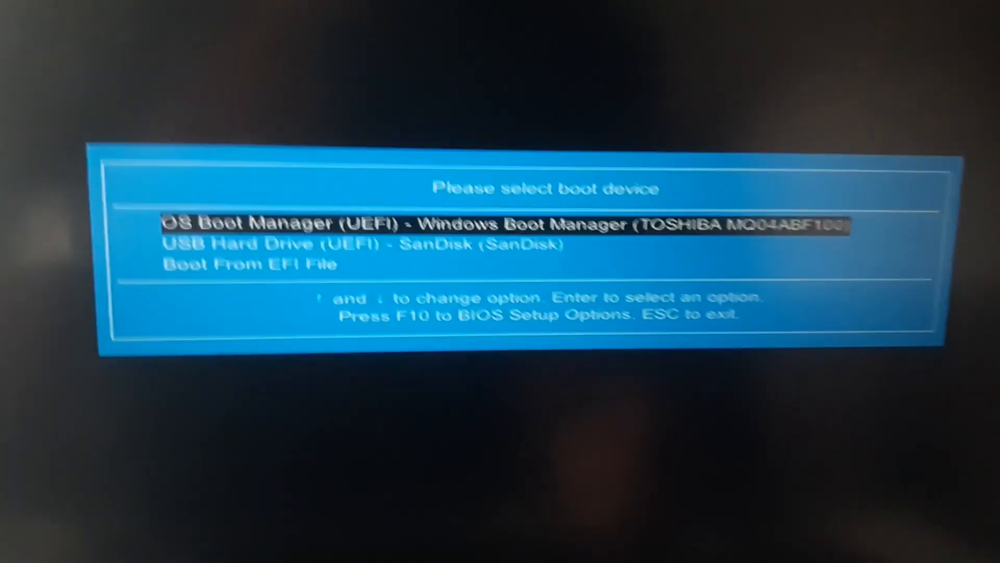
Step: Boot from the SanDisk USB Hard Drive (UEFI) entry and keep the default language settings
{"action": "key", "text": "down"}
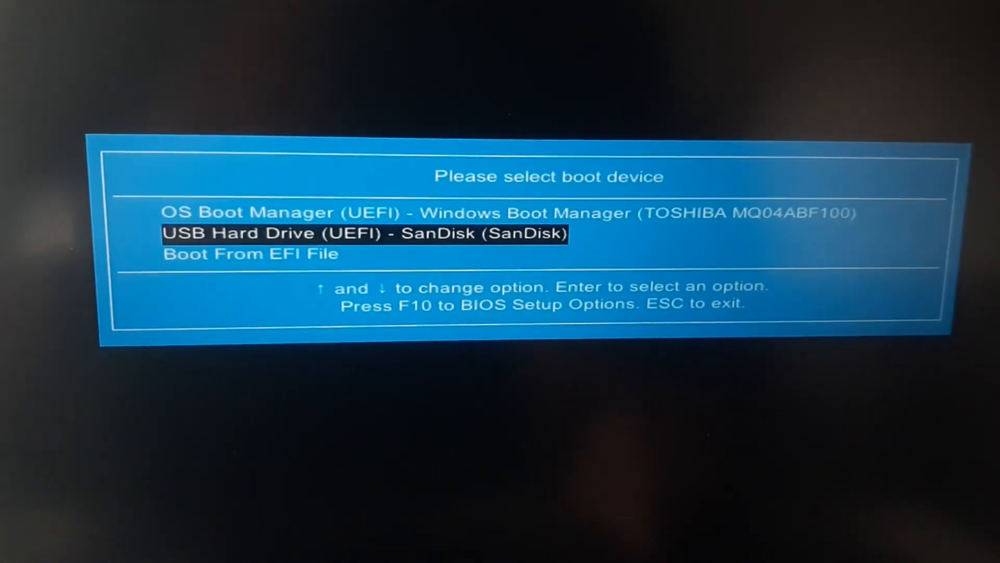
{"action": "key", "text": "enter"}
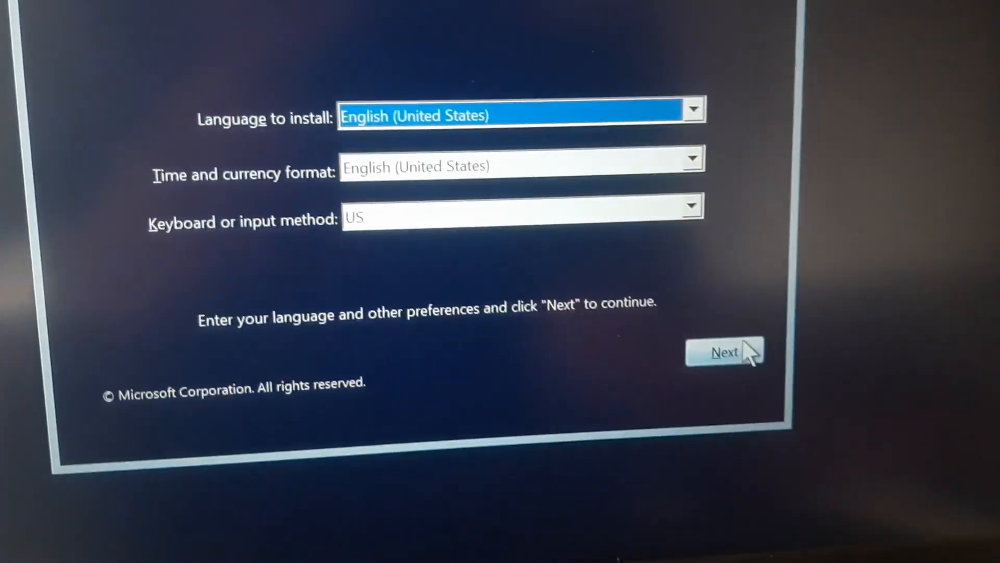
{"action": "left_click", "coordinate": [724, 352]}
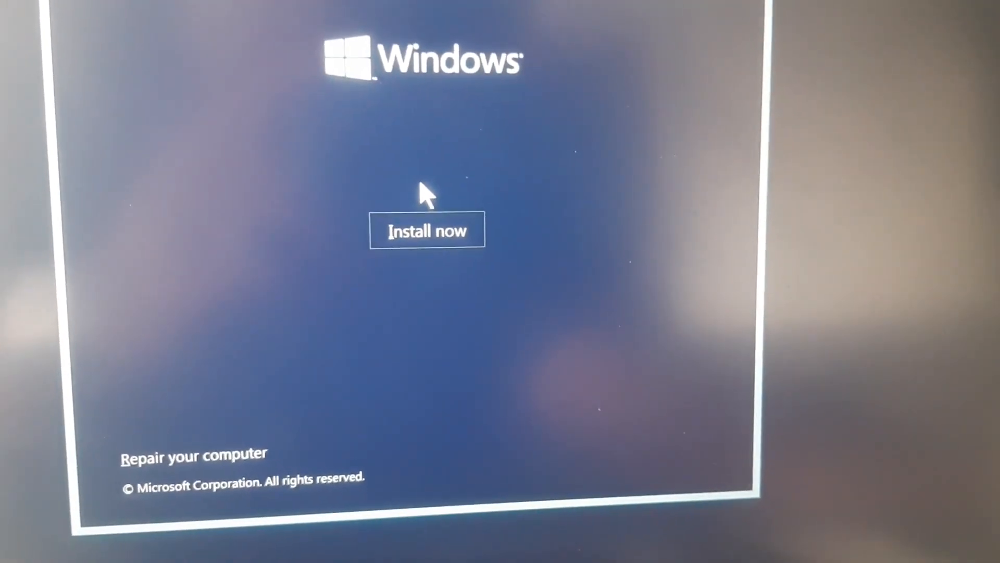
Step: Start Install now and accept the license terms to continue
{"action": "left_click", "coordinate": [427, 229]}
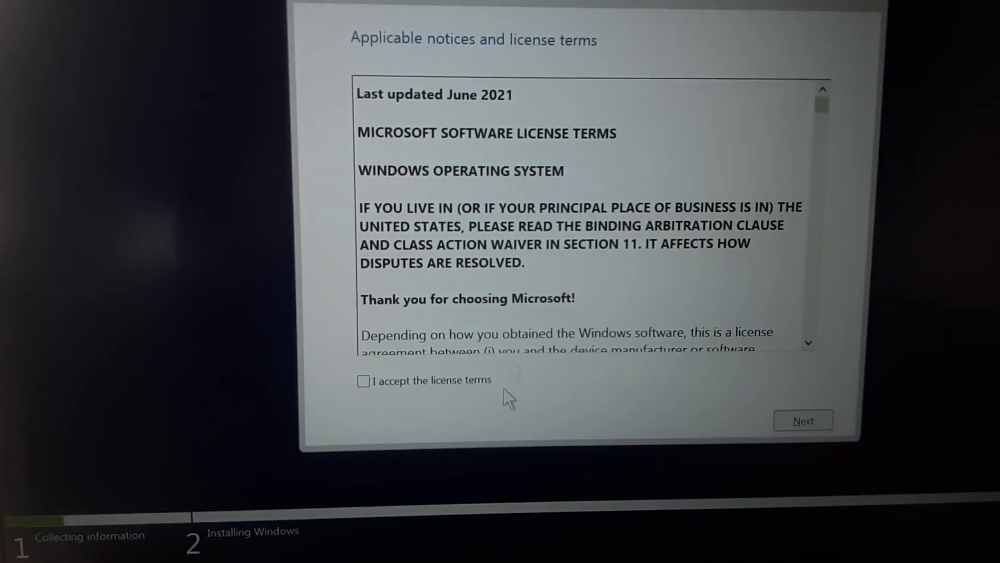
{"action": "left_click", "coordinate": [364, 381]}
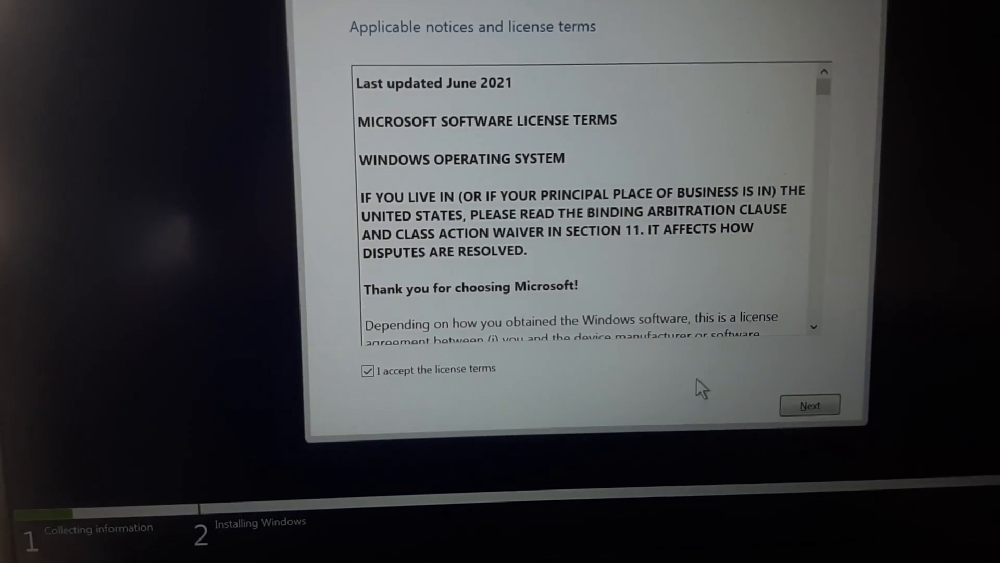
{"action": "left_click", "coordinate": [809, 404]}
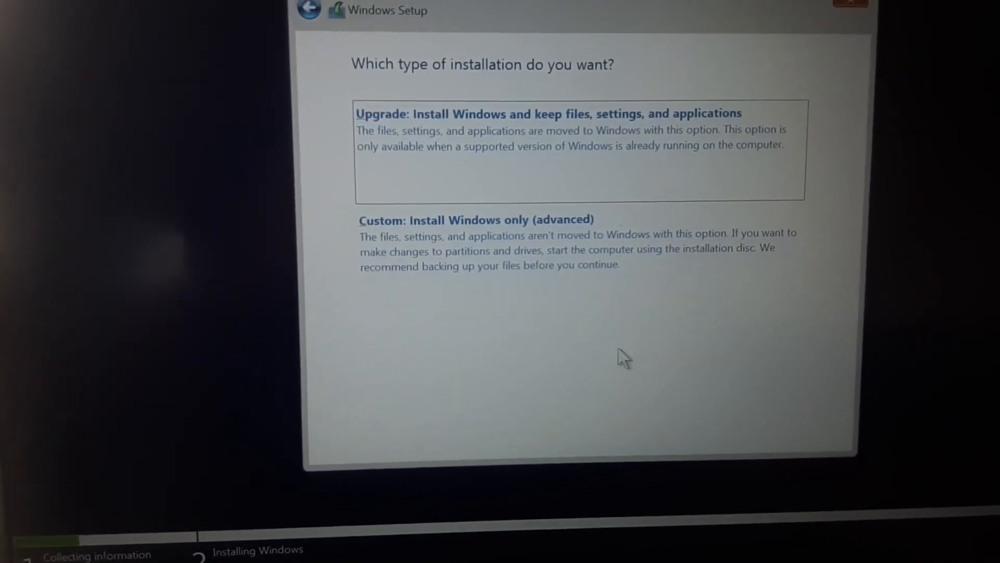
Step: Choose Custom: Install Windows only (advanced), reaching a drive list that is empty
{"action": "left_click", "coordinate": [475, 220]}
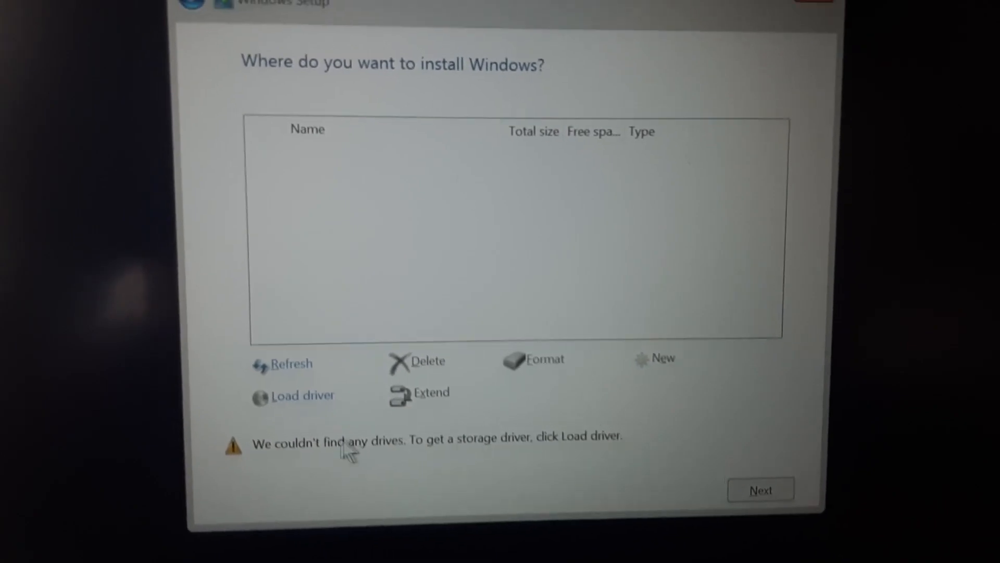
Step: Load a driver, browsing to the F6 folder in New folder on ESD_ISO (C:)
{"action": "left_click", "coordinate": [301, 395]}
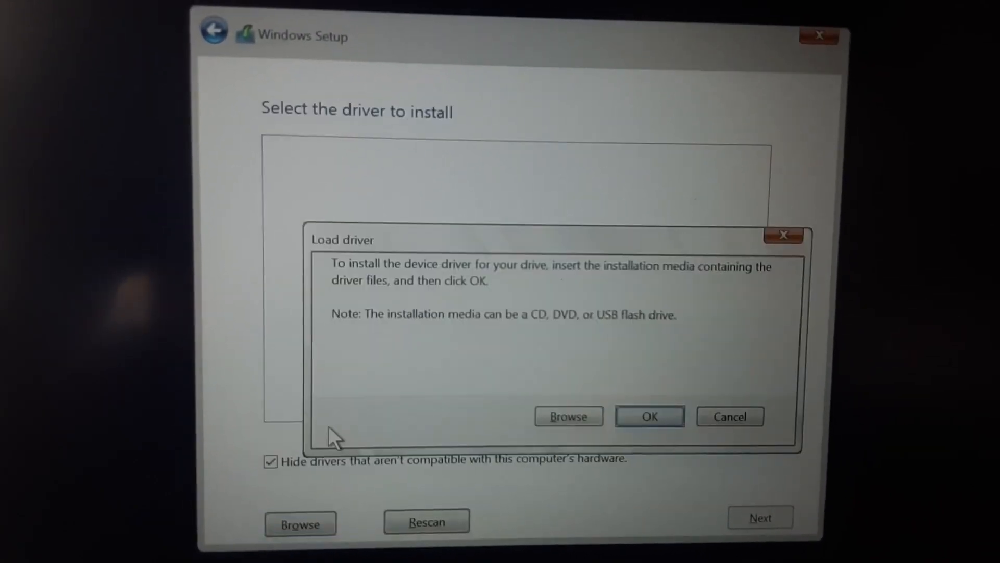
{"action": "left_click", "coordinate": [567, 416]}
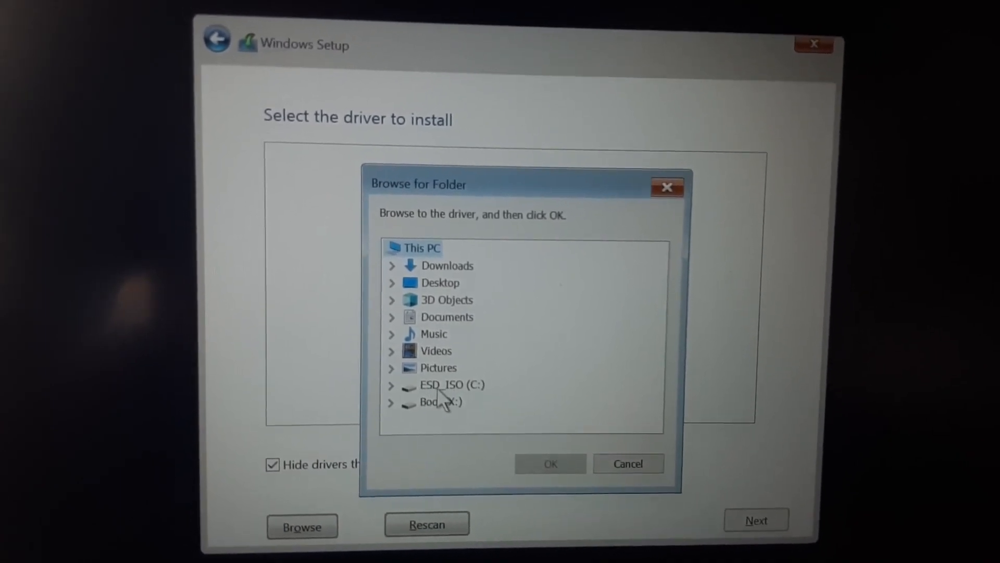
{"action": "left_click", "coordinate": [391, 385]}
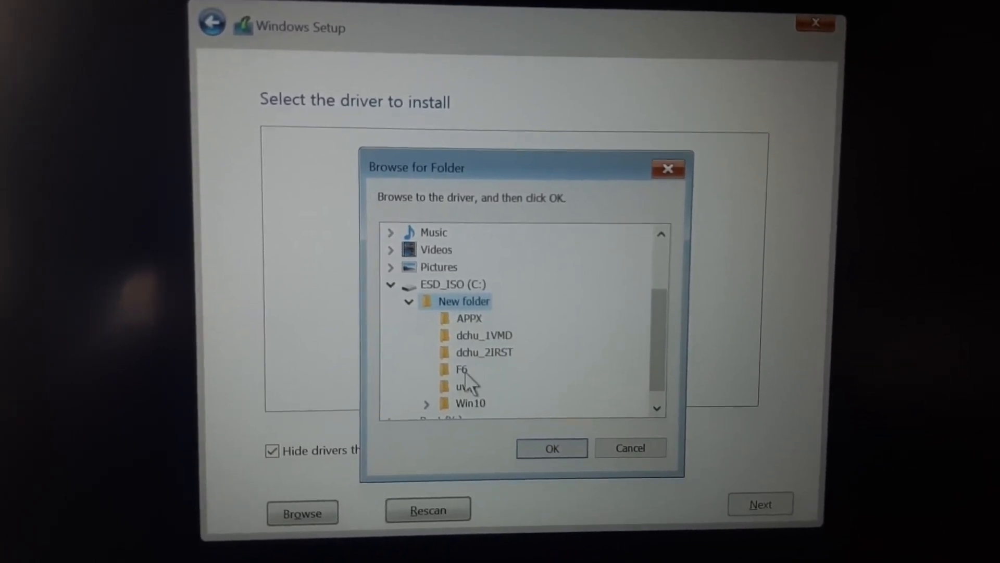
{"action": "left_click", "coordinate": [462, 369]}
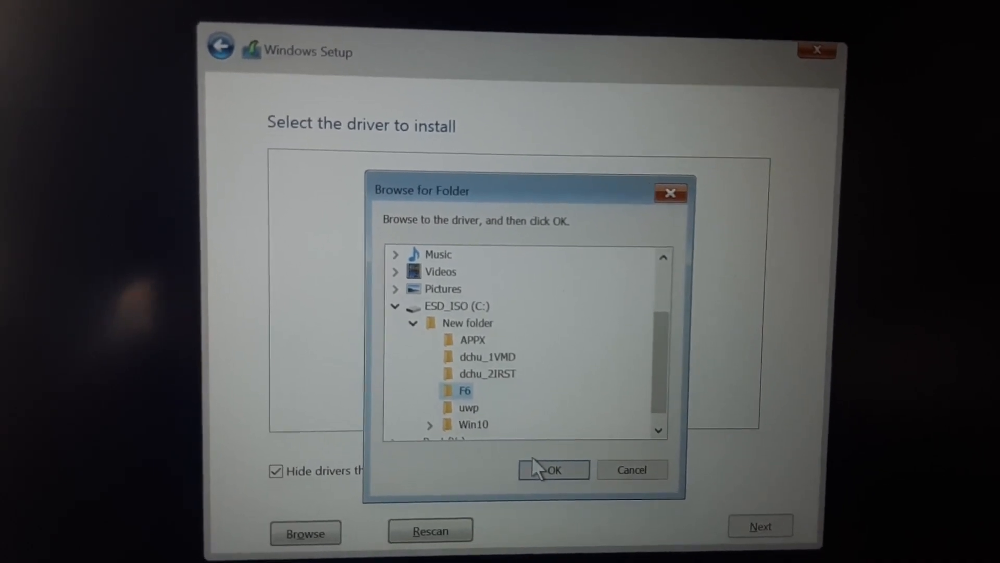
{"action": "left_click", "coordinate": [552, 470]}
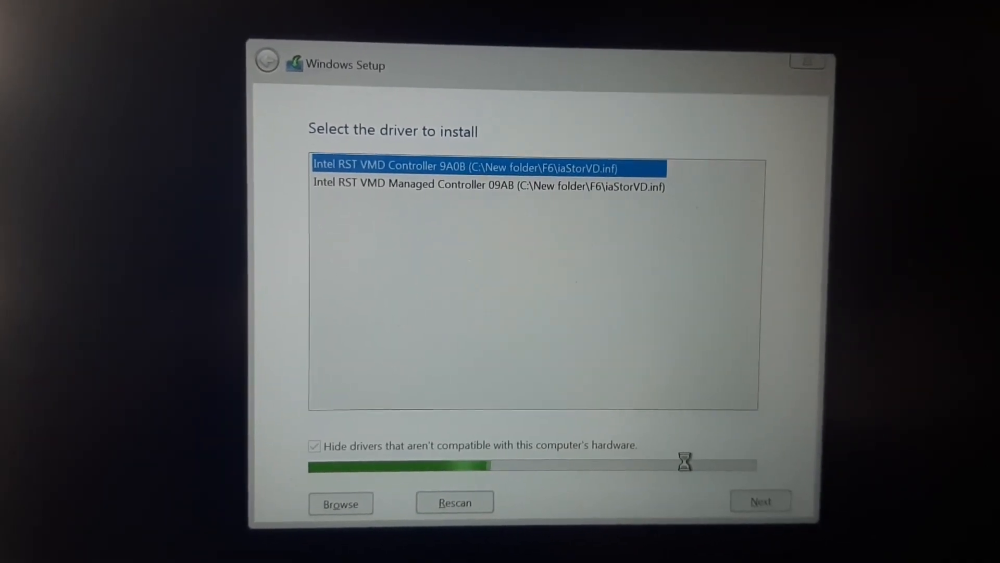
Step: Install the Intel RST VMD driver, then delete Drive 1's SYSTEM and remaining partitions
{"action": "left_click", "coordinate": [759, 500]}
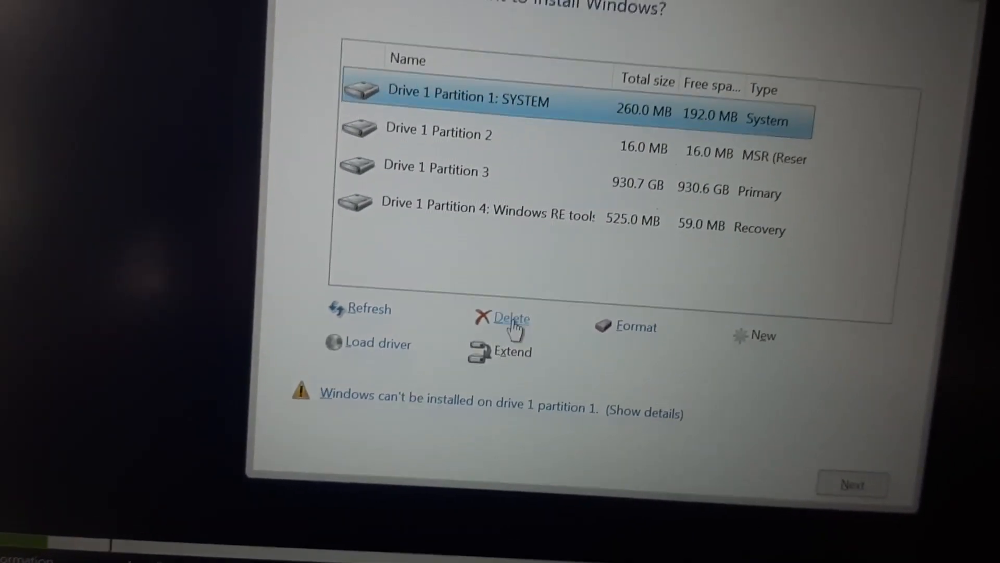
{"action": "left_click", "coordinate": [508, 319]}
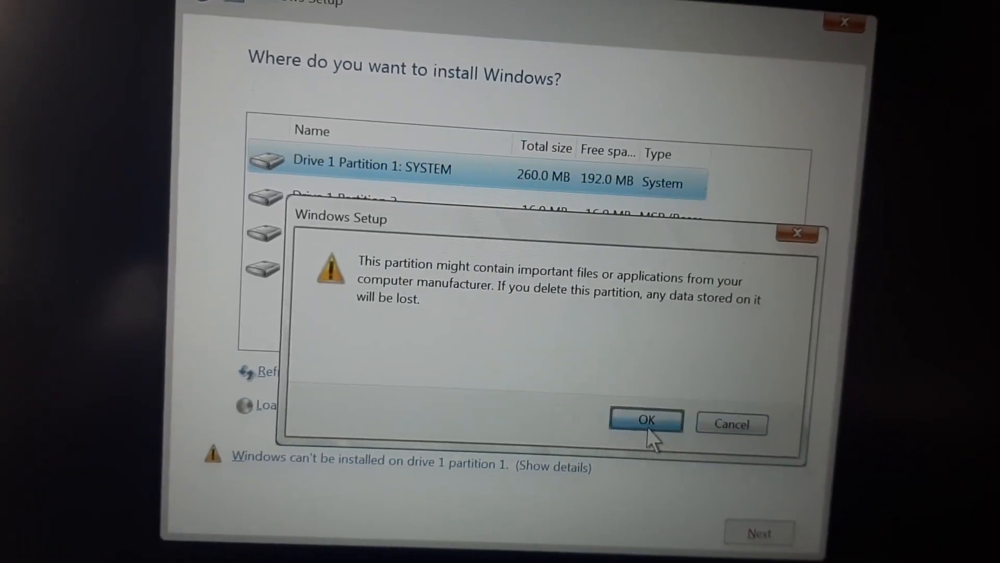
{"action": "left_click", "coordinate": [645, 420]}
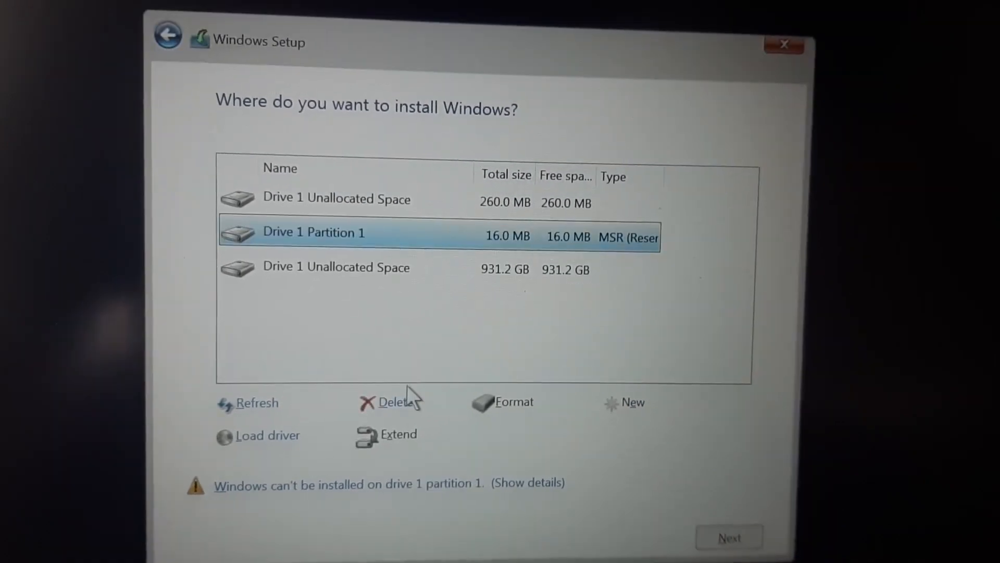
{"action": "left_click", "coordinate": [393, 401]}
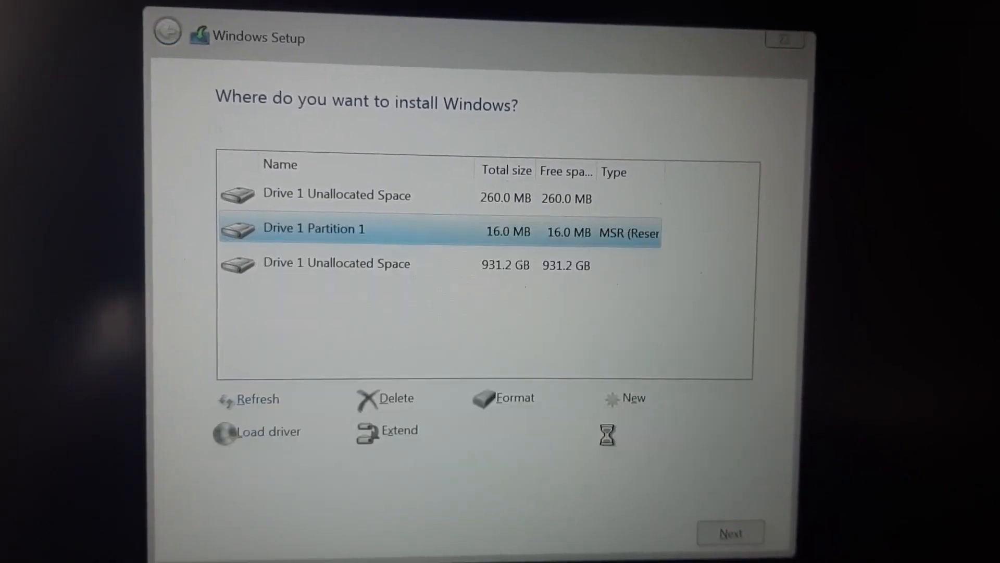